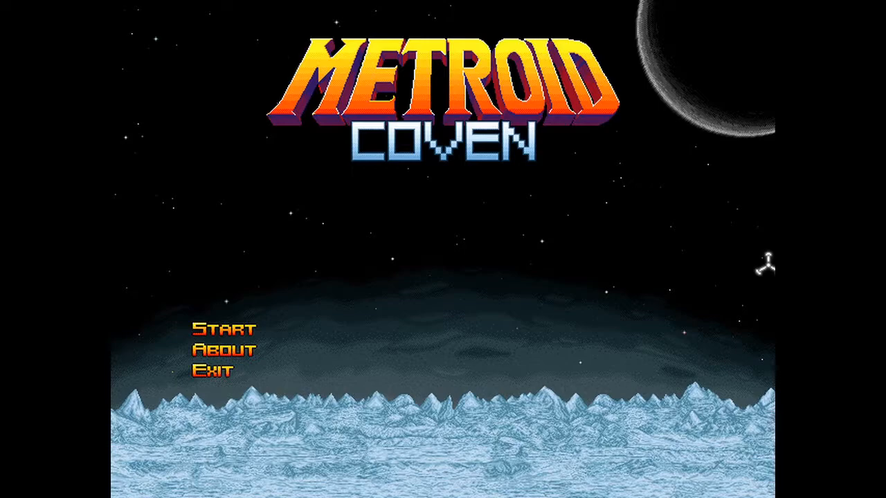
Begin a new game from the Start menu, launching the gunship intro cutscene.
{"action": "left_click", "coordinate": [221, 330]}
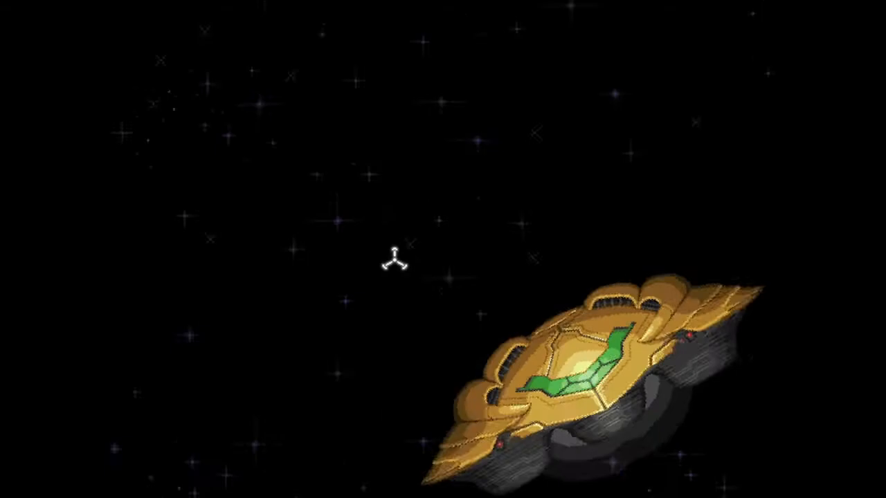